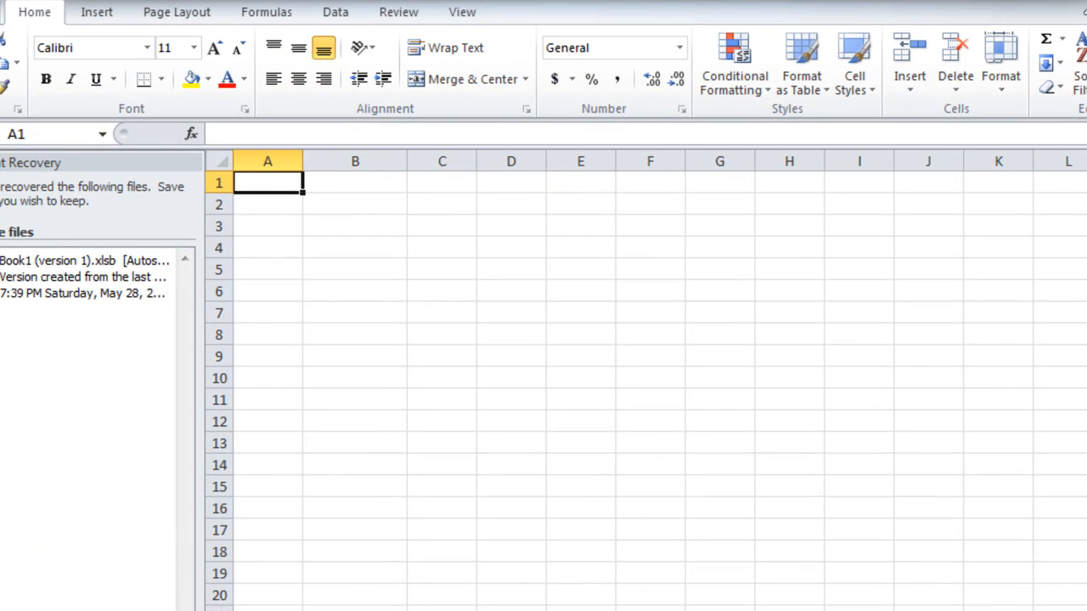
{"action": "mouse_move", "coordinate": [343, 553]}
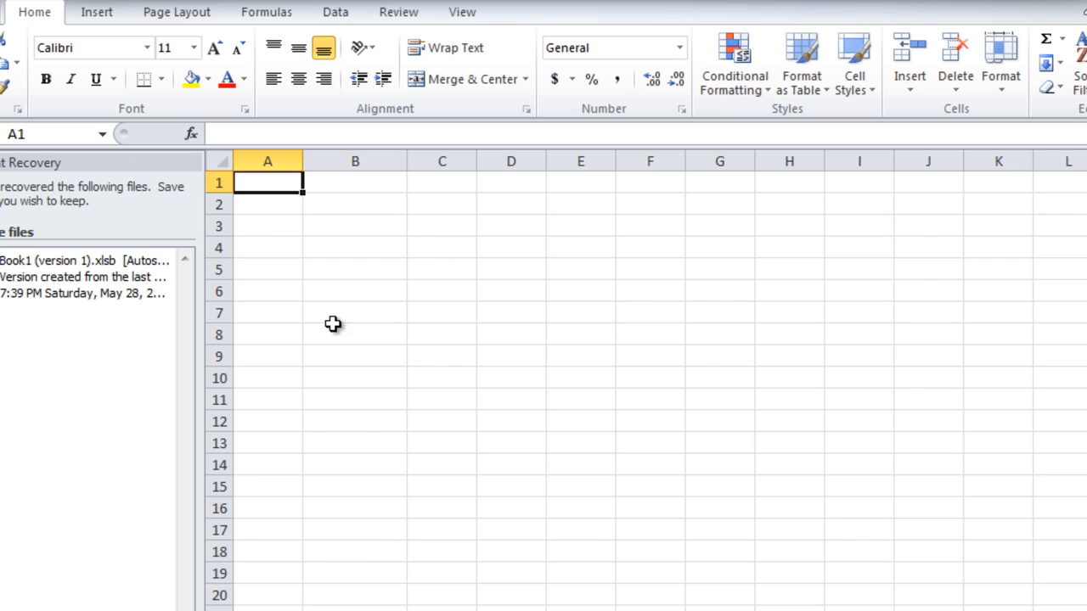
{"action": "mouse_move", "coordinate": [270, 348]}
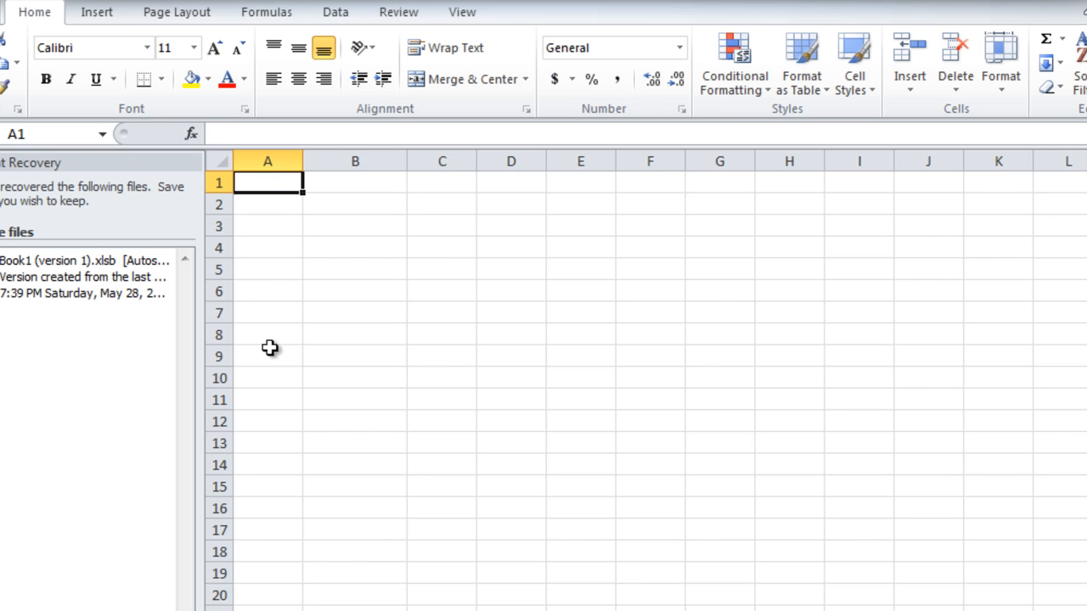
{"action": "mouse_move", "coordinate": [277, 502]}
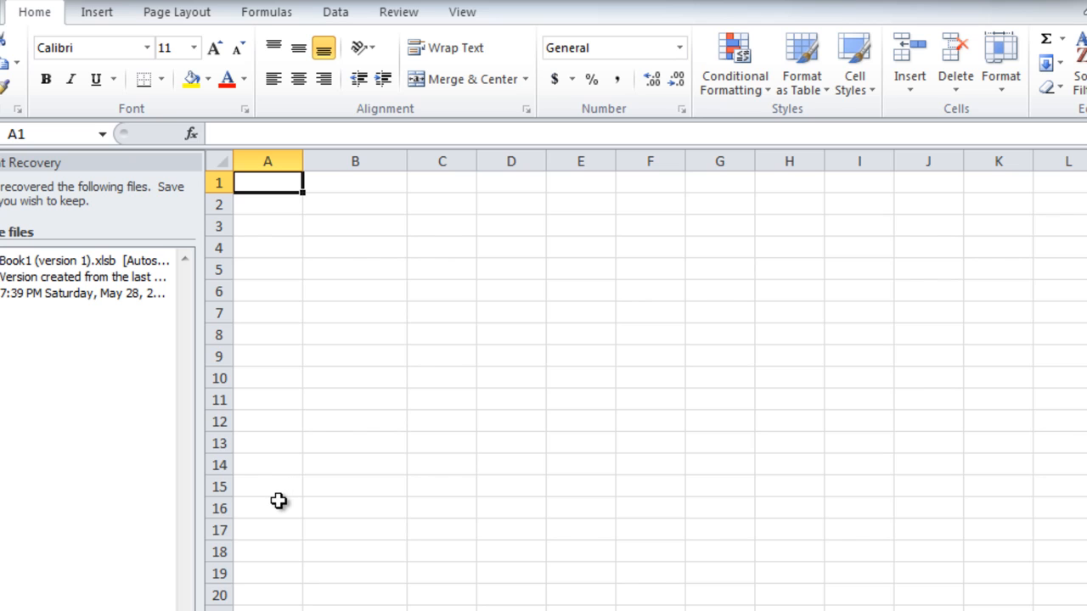
{"action": "mouse_move", "coordinate": [347, 221]}
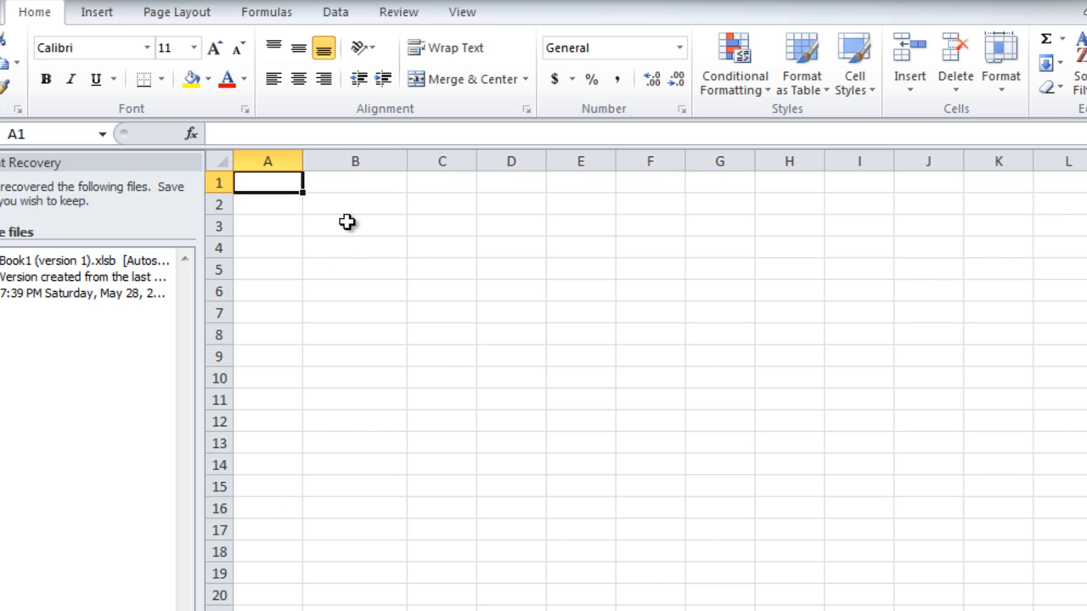
{"action": "mouse_move", "coordinate": [286, 182]}
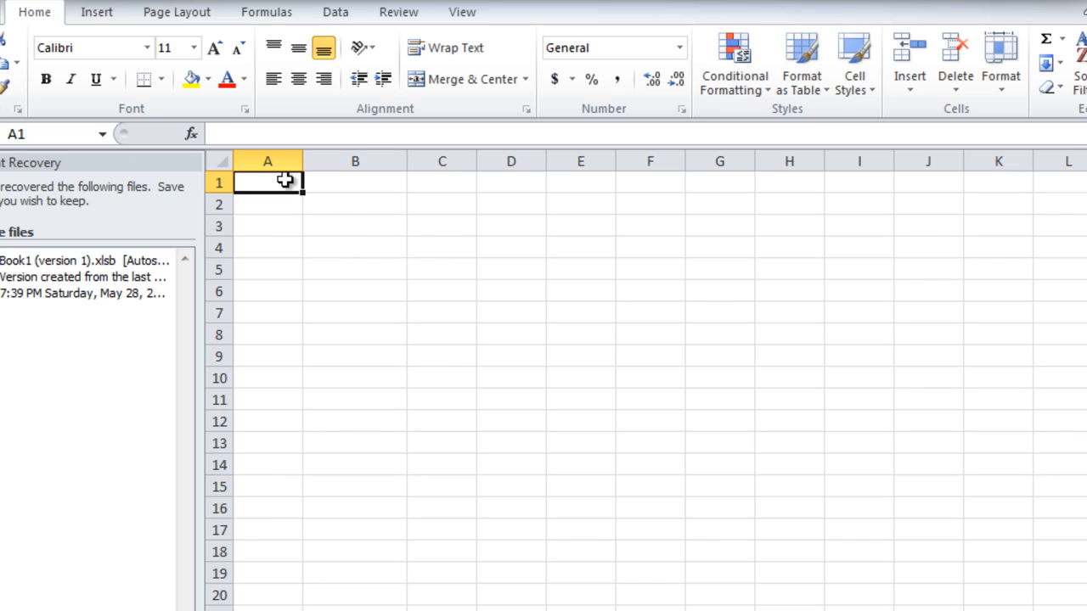
Step: Enter Tom in cell A1 and serial LF9321 in cell B1
{"action": "double_click", "coordinate": [268, 184]}
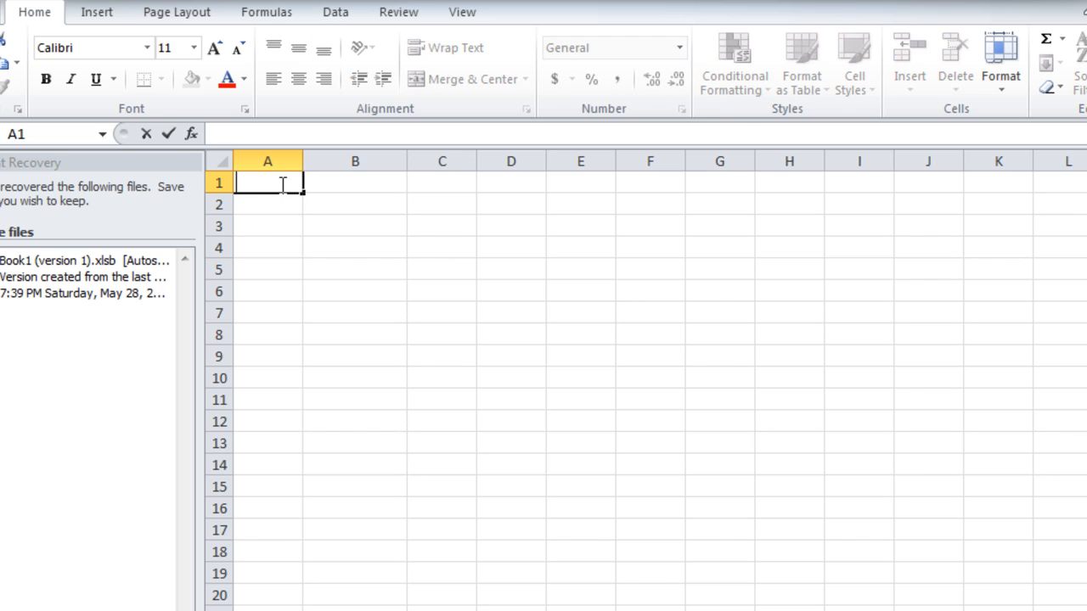
{"action": "type", "text": "Tom"}
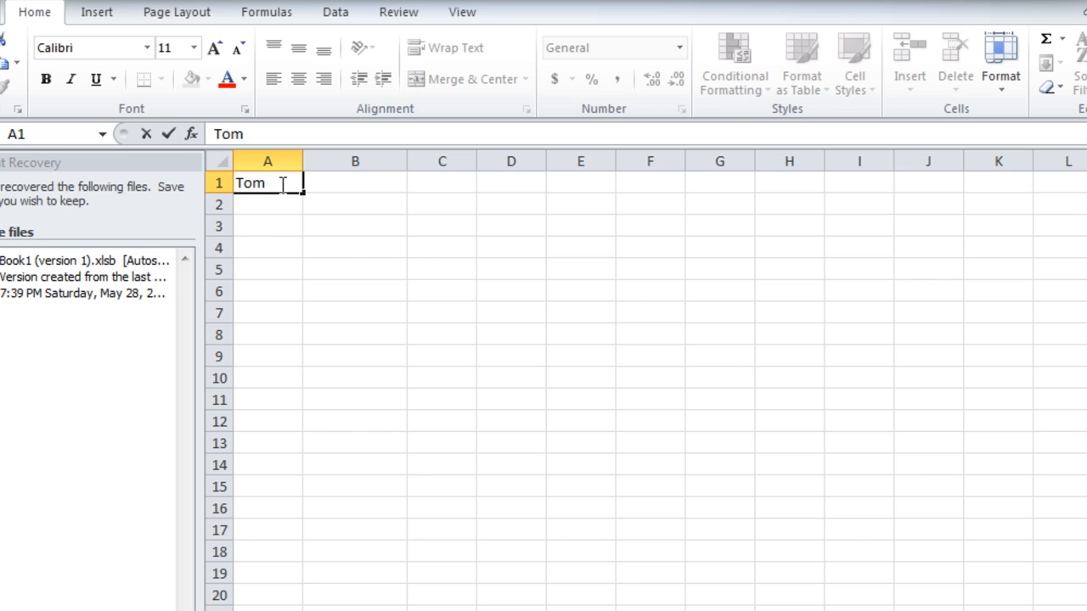
{"action": "mouse_move", "coordinate": [337, 180]}
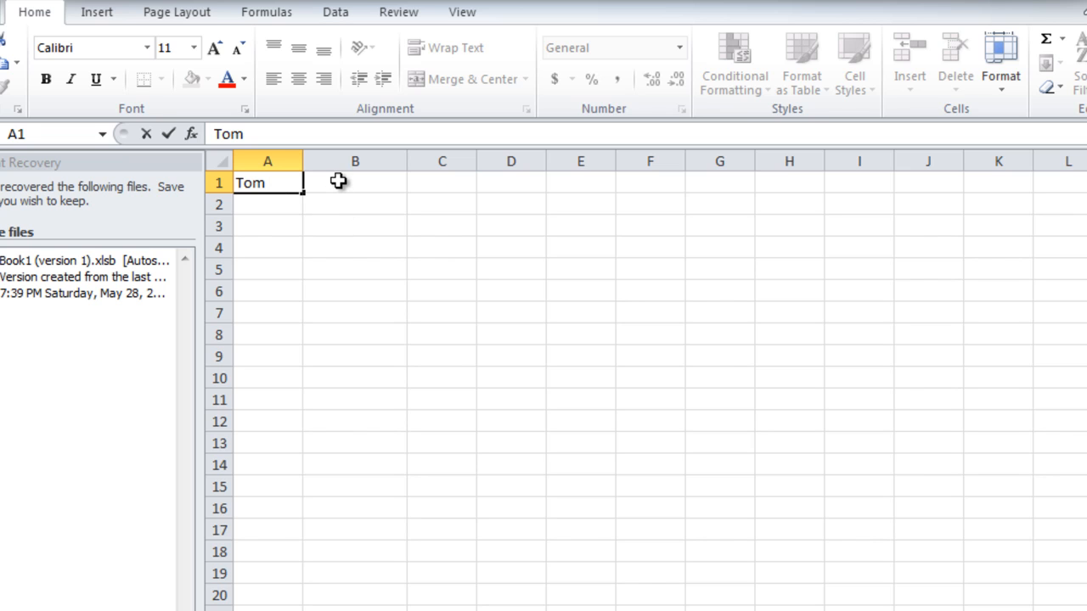
{"action": "left_click", "coordinate": [353, 184]}
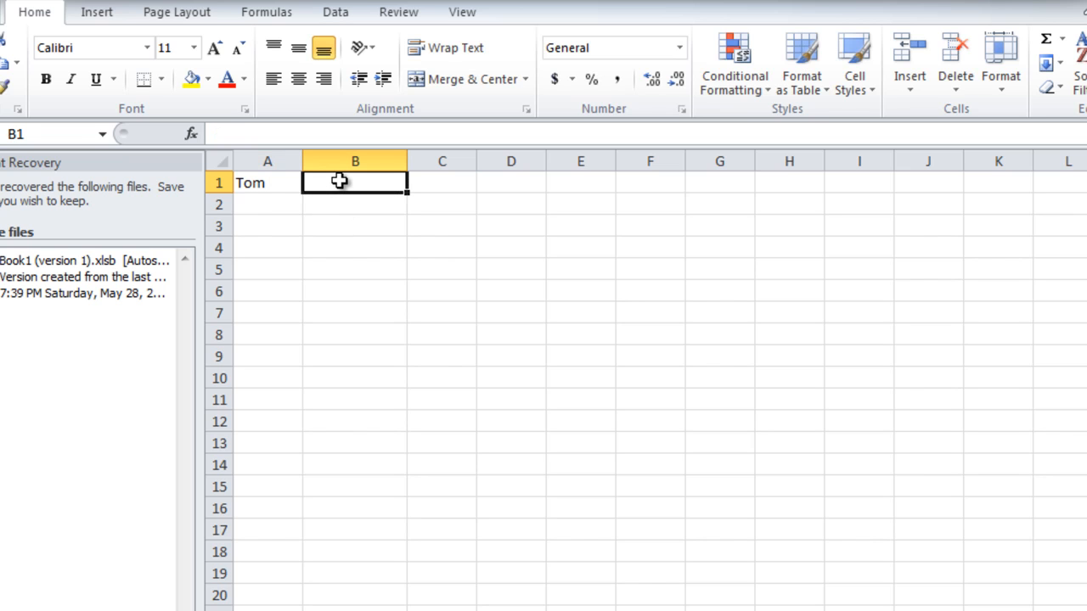
{"action": "type", "text": "LF"}
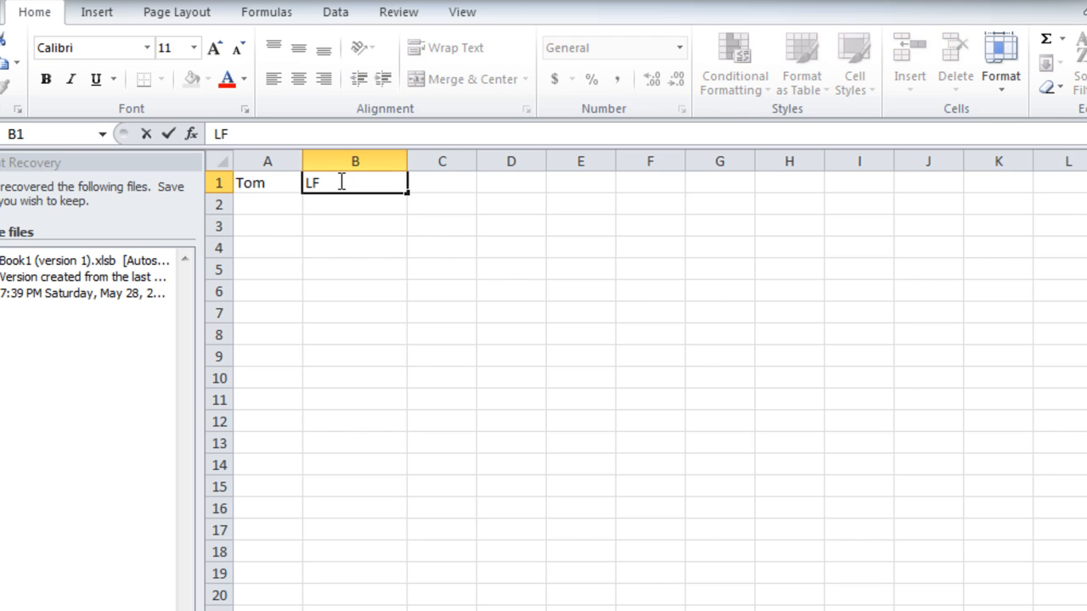
{"action": "type", "text": "9321"}
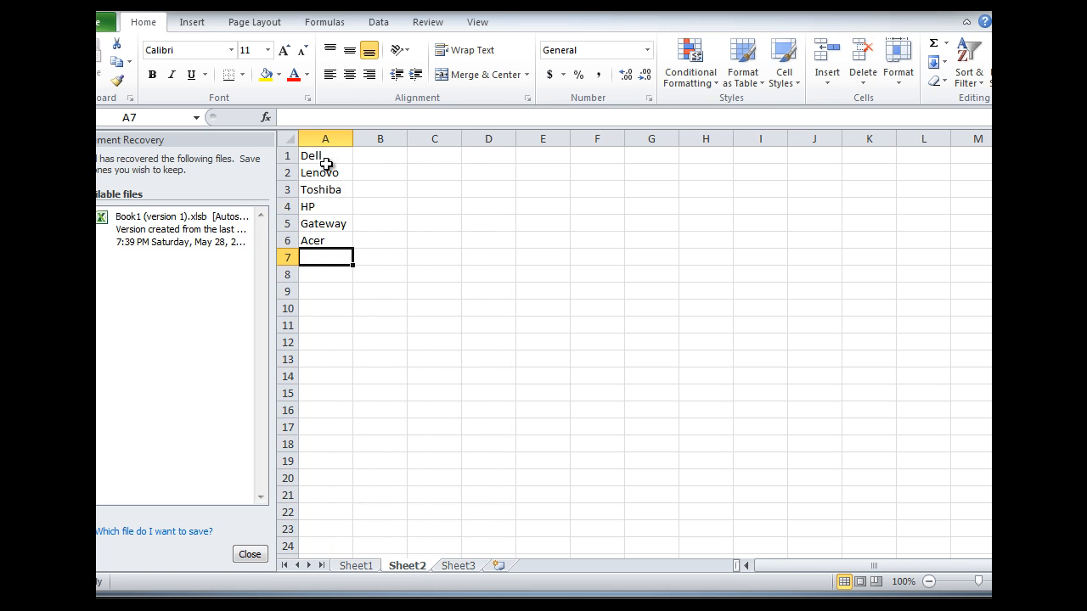
{"action": "mouse_move", "coordinate": [321, 270]}
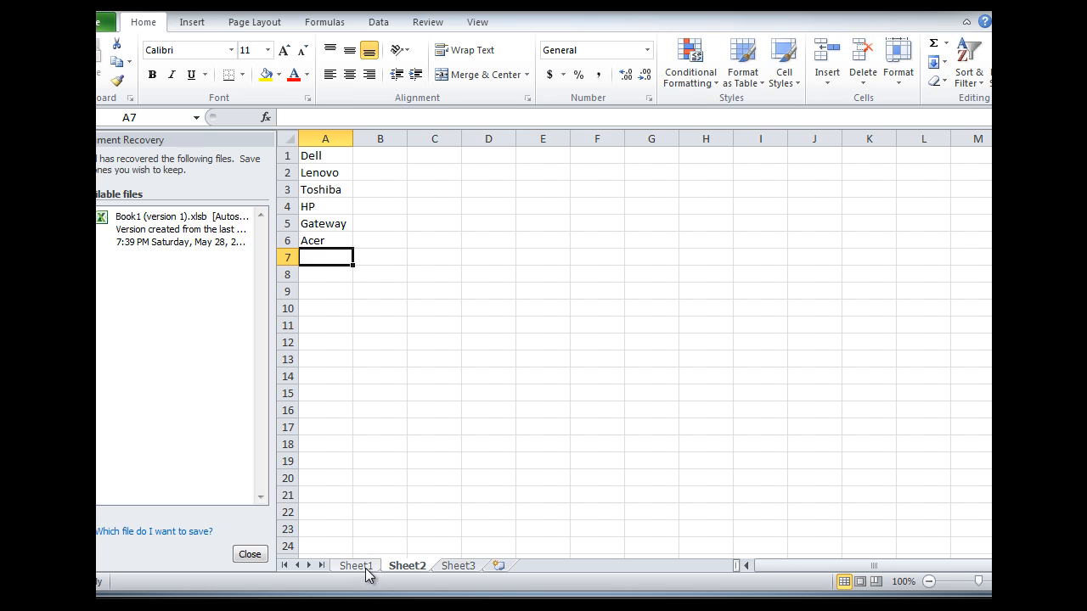
{"action": "mouse_move", "coordinate": [343, 314]}
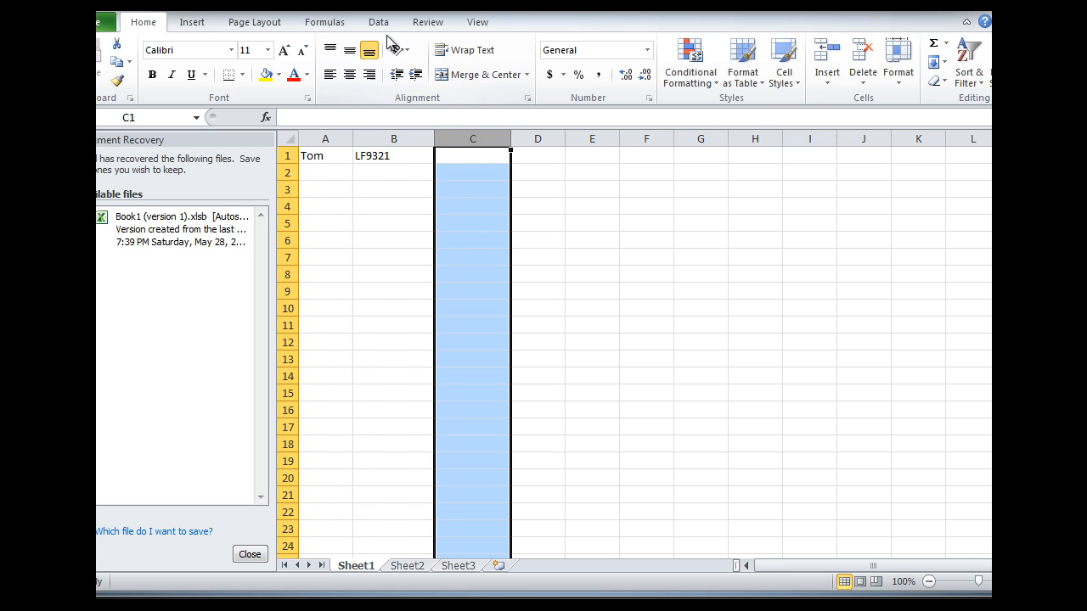
Step: Start a Data Validation rule for column C with List as the allowed entry type
{"action": "left_click", "coordinate": [377, 23]}
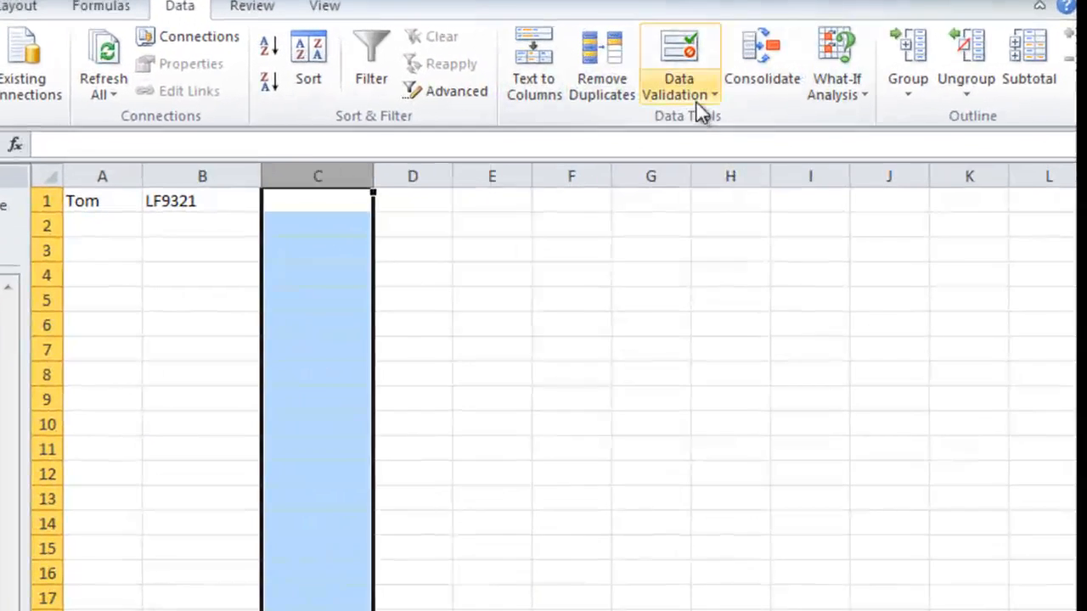
{"action": "left_click", "coordinate": [713, 95]}
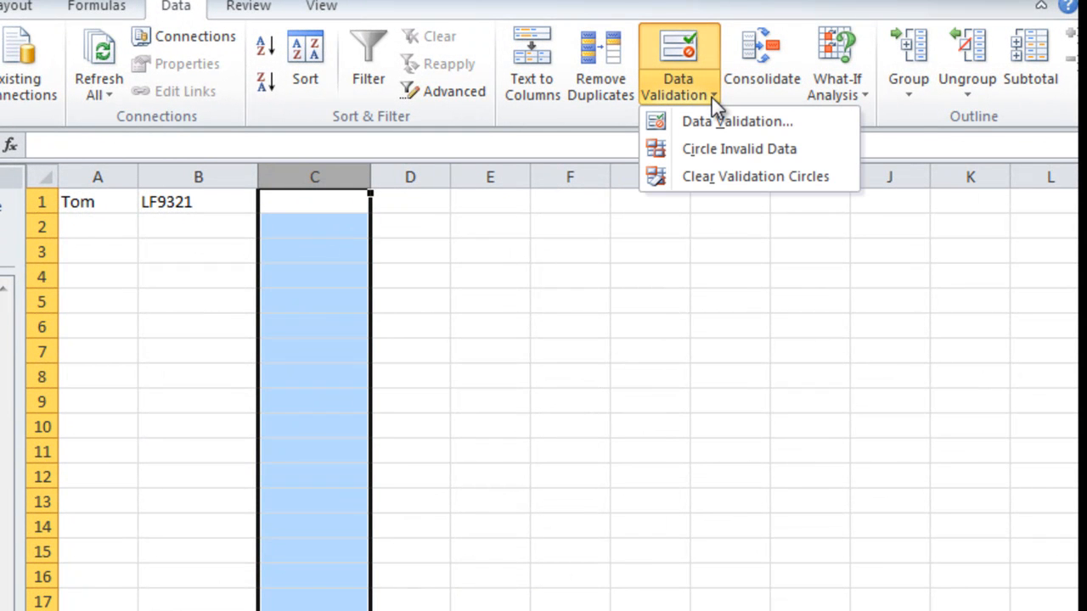
{"action": "mouse_move", "coordinate": [713, 125]}
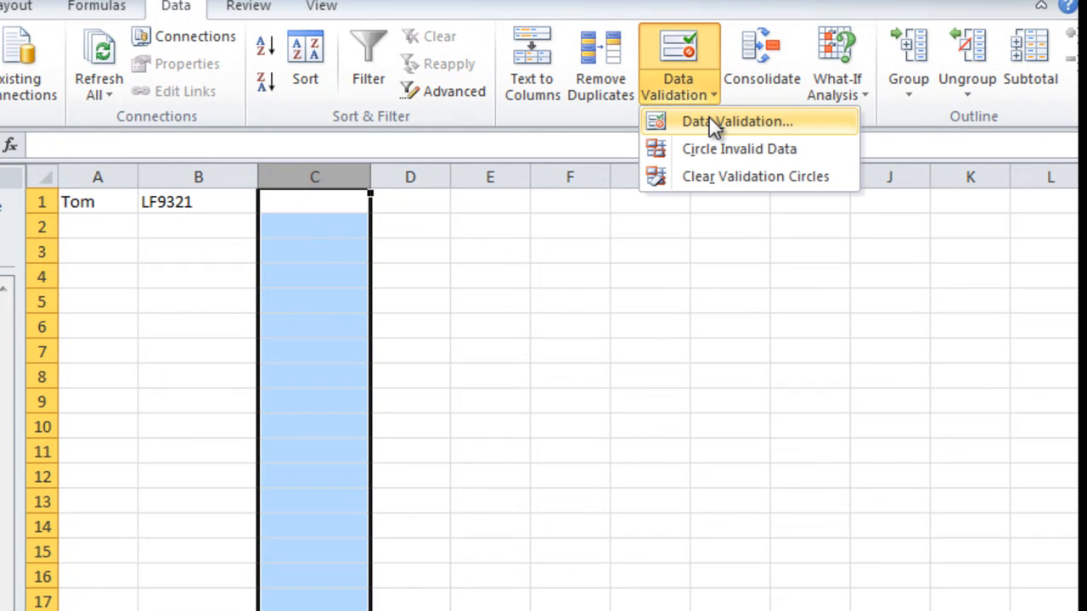
{"action": "left_click", "coordinate": [737, 122]}
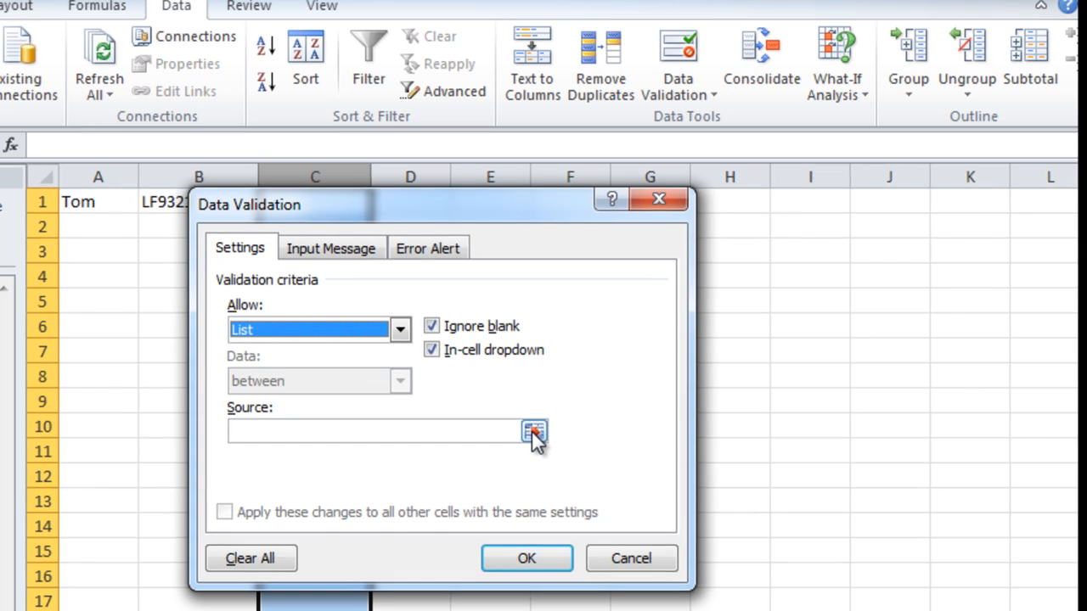
Step: Set the list source to the manufacturer names in Sheet2 cells A1:A6
{"action": "left_click", "coordinate": [530, 431]}
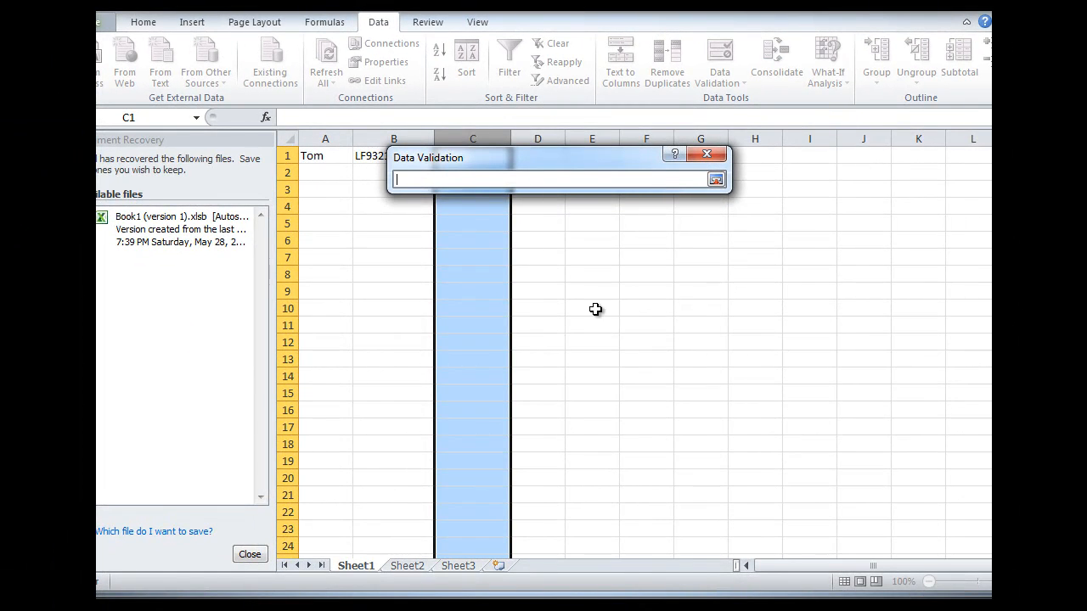
{"action": "mouse_move", "coordinate": [421, 530]}
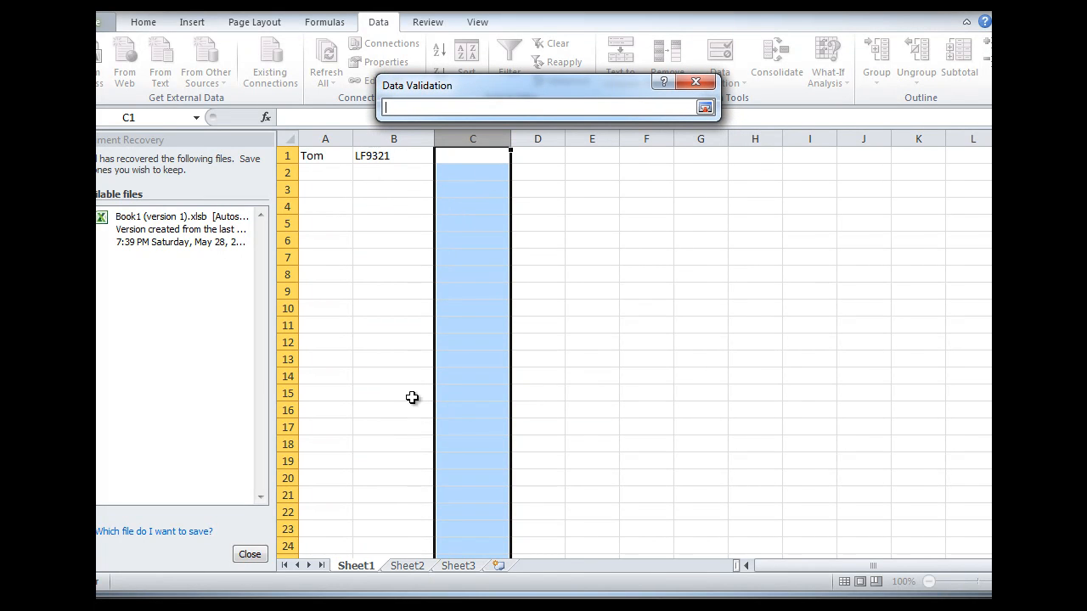
{"action": "left_click", "coordinate": [413, 565]}
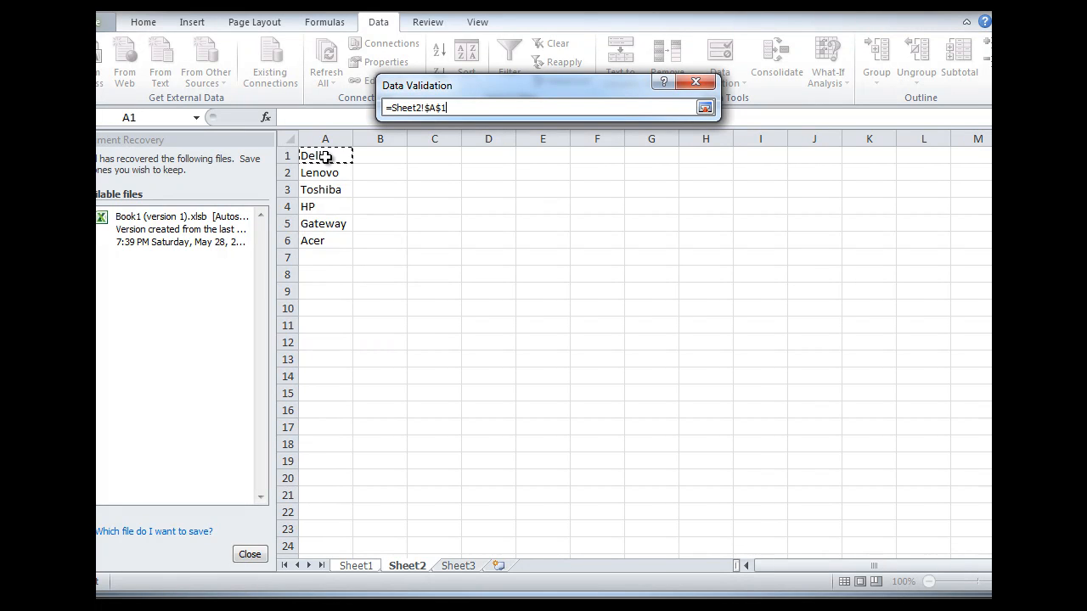
{"action": "left_click_drag", "start_coordinate": [326, 157], "coordinate": [326, 241]}
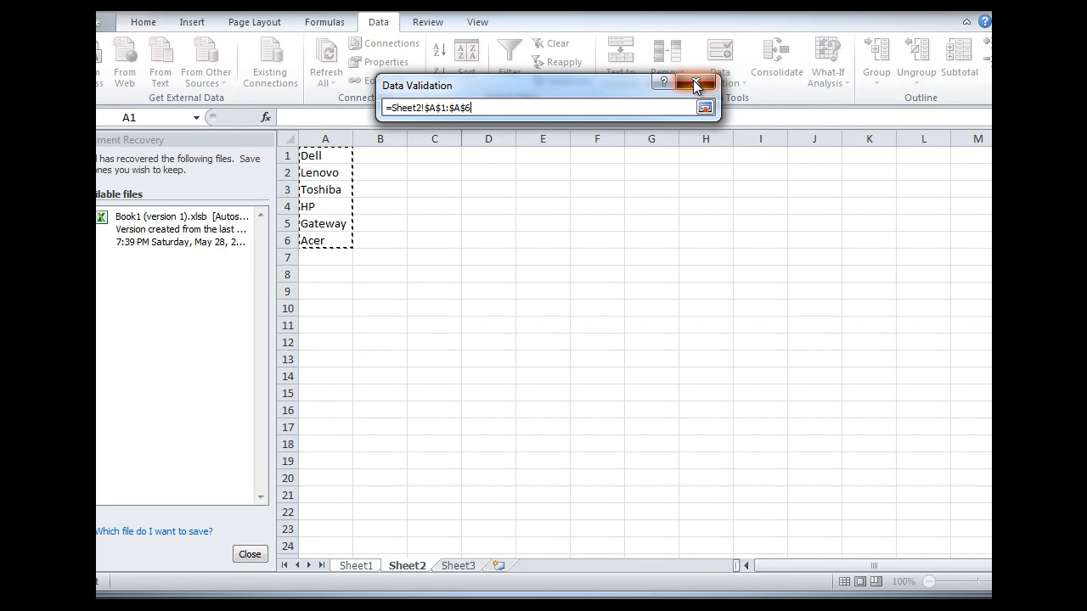
{"action": "left_click", "coordinate": [707, 109]}
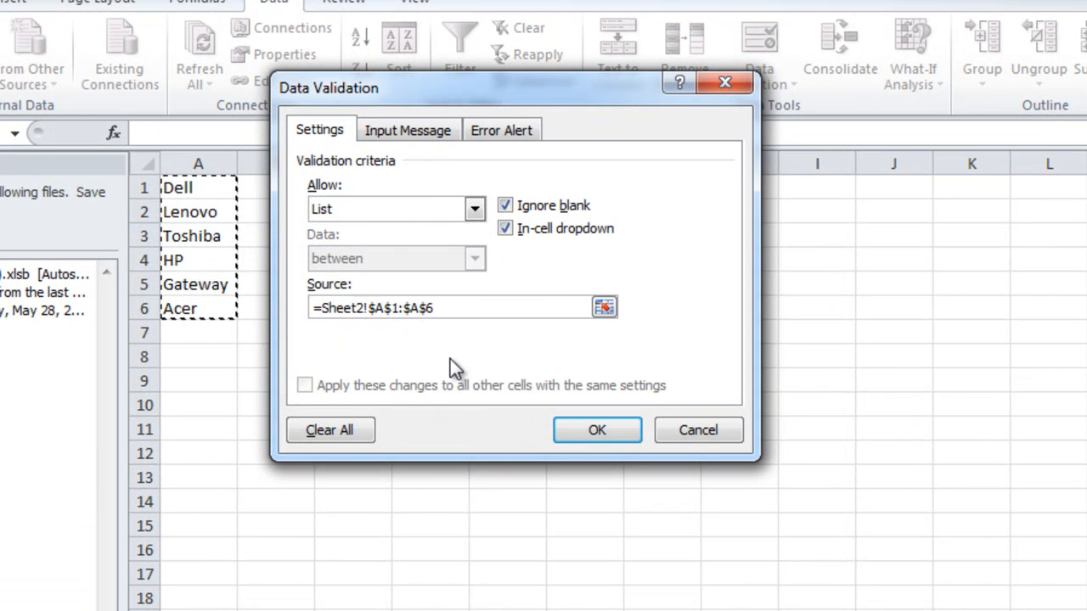
{"action": "mouse_move", "coordinate": [574, 433]}
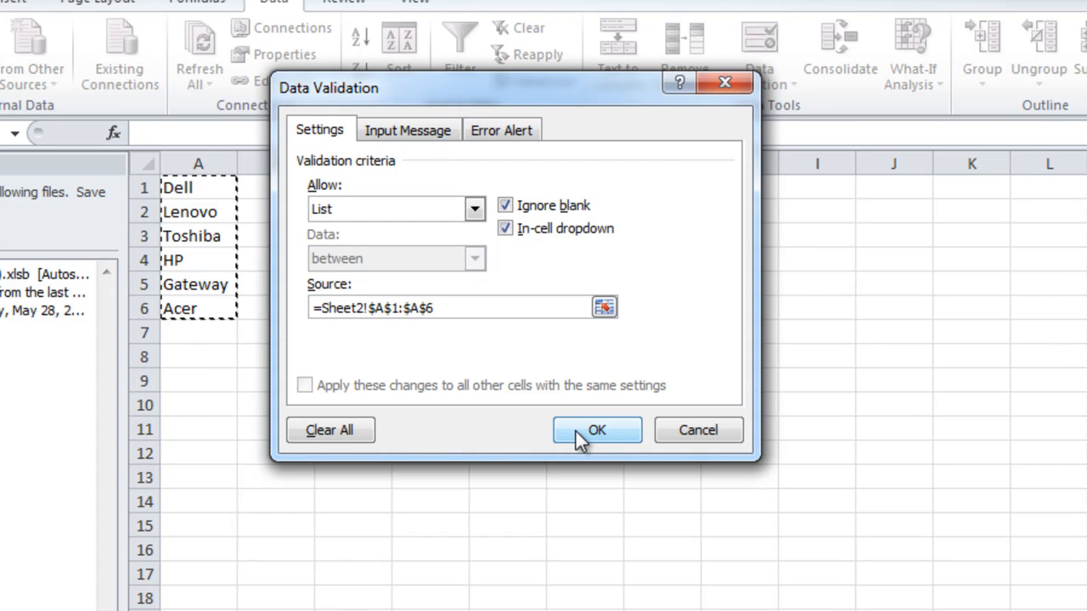
Step: Confirm the validation rule and pick Lenovo from C1's manufacturer drop-down for Tom
{"action": "left_click", "coordinate": [596, 430]}
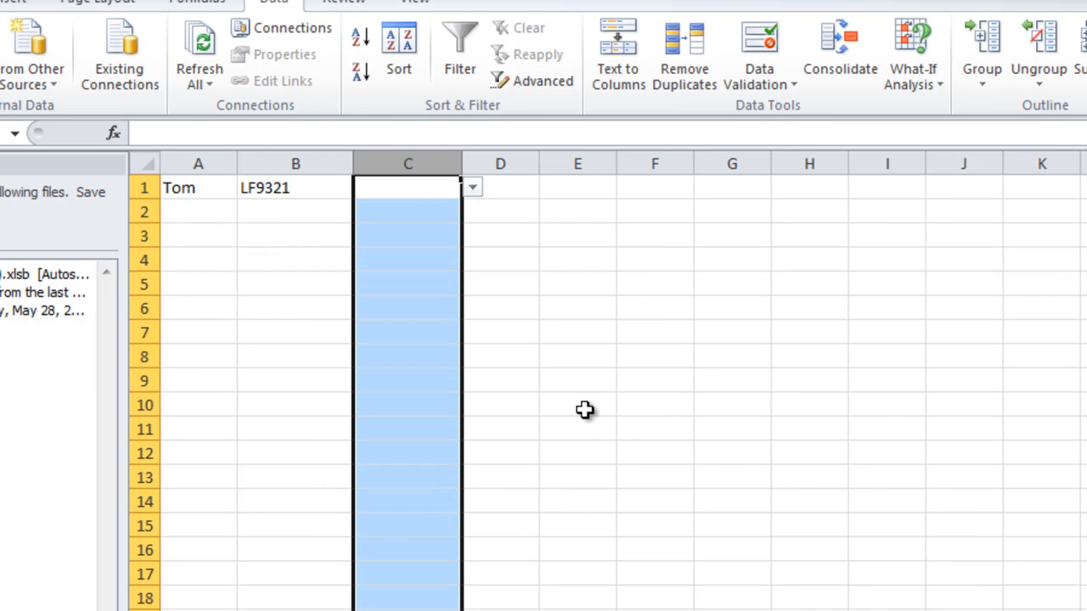
{"action": "left_click", "coordinate": [470, 187]}
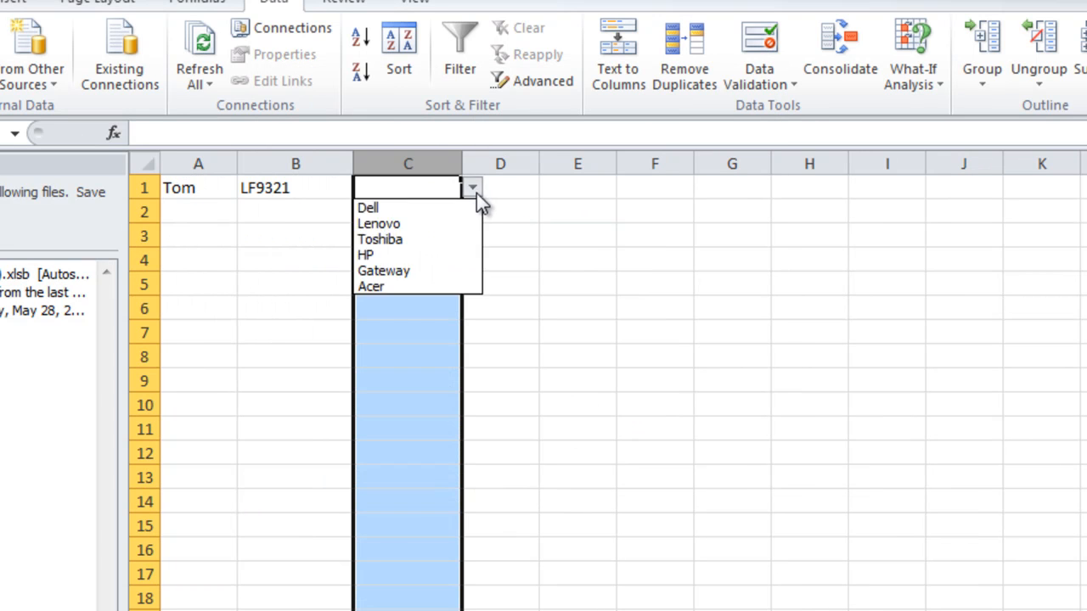
{"action": "left_click", "coordinate": [381, 224]}
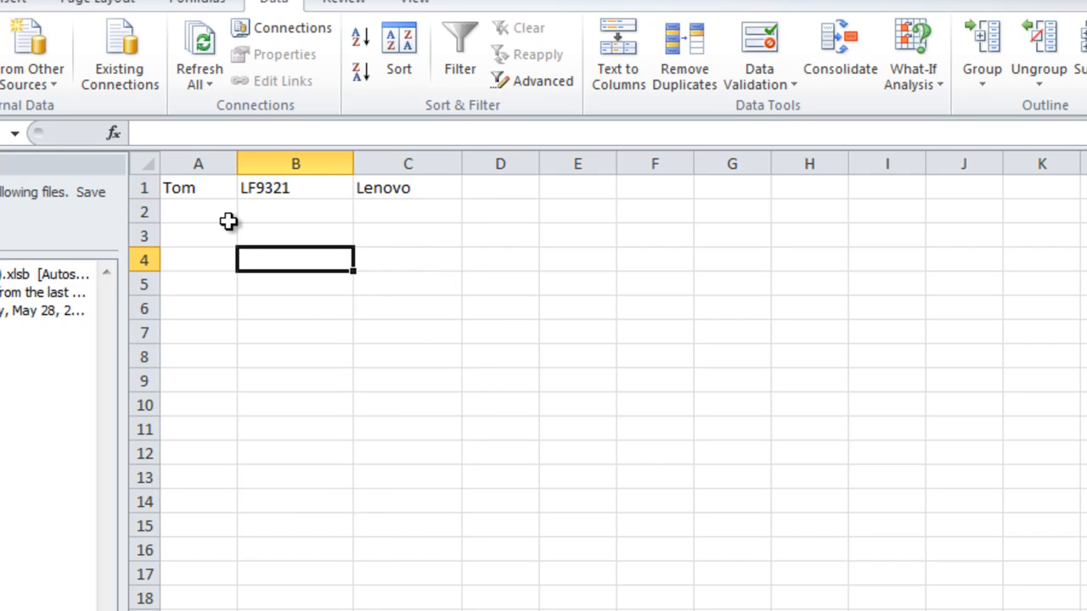
Step: Enter Kelly with serial LF9322 in row 2 and pick Acer from C2's drop-down
{"action": "type", "text": "Kelly"}
{"action": "left_click", "coordinate": [296, 213]}
{"action": "type", "text": "LF9322"}
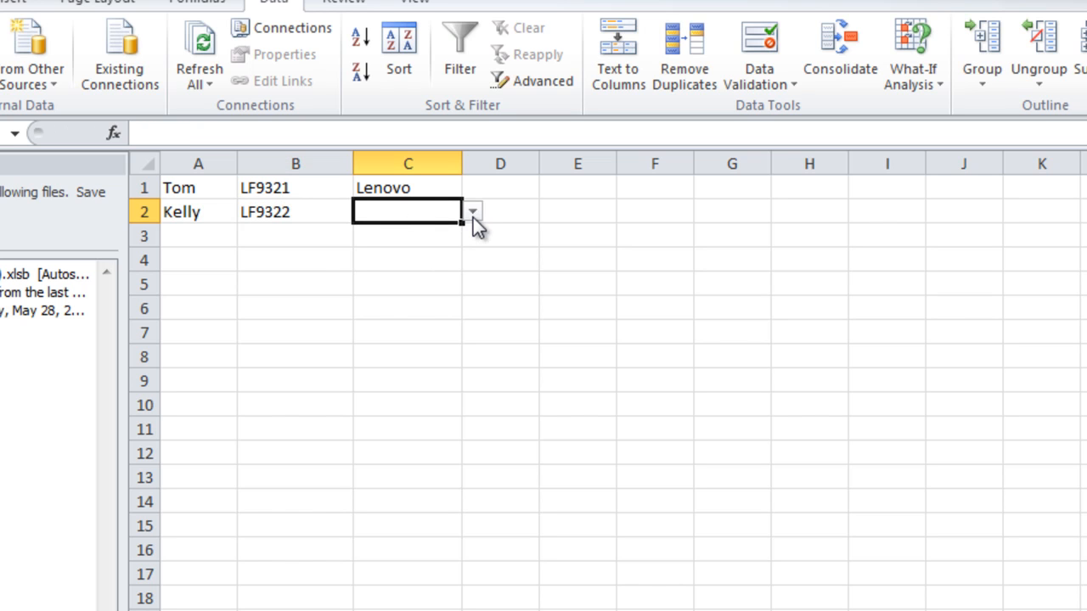
{"action": "left_click", "coordinate": [472, 210]}
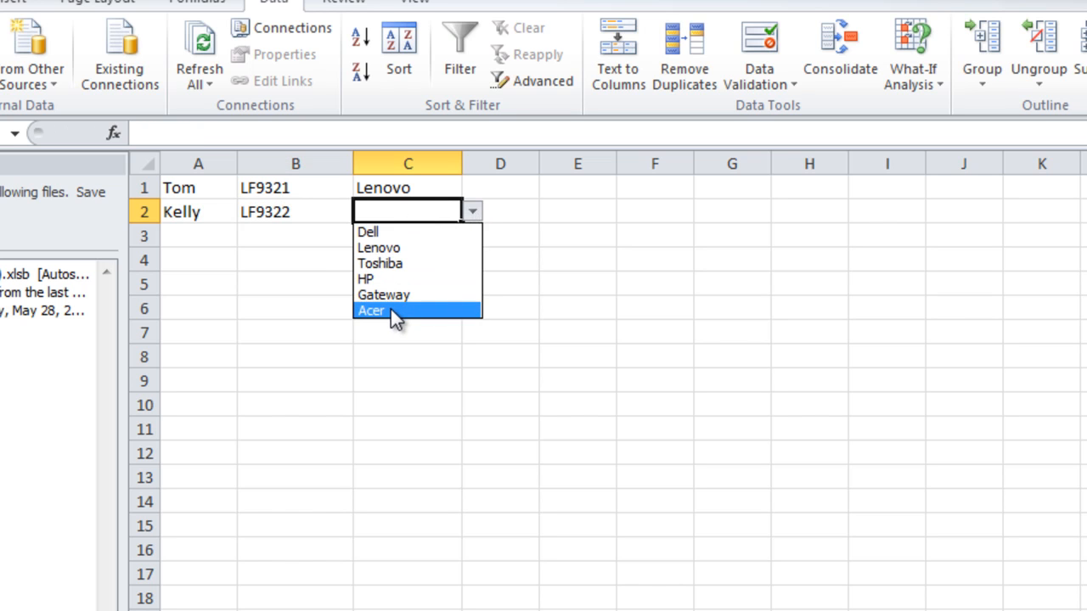
{"action": "left_click", "coordinate": [371, 309]}
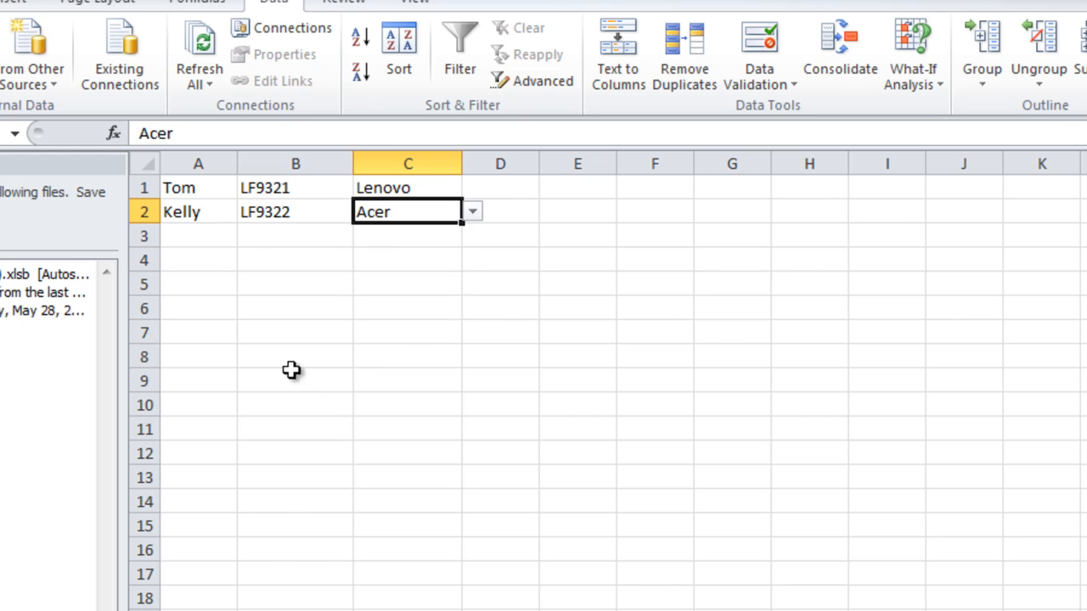